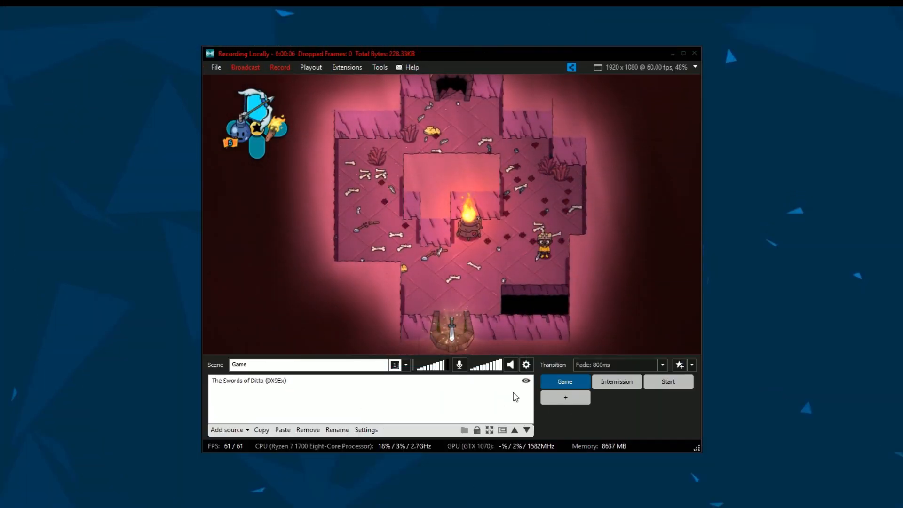
Sign in to XSplit with the Facebook account from the welcome screen
click(615, 382)
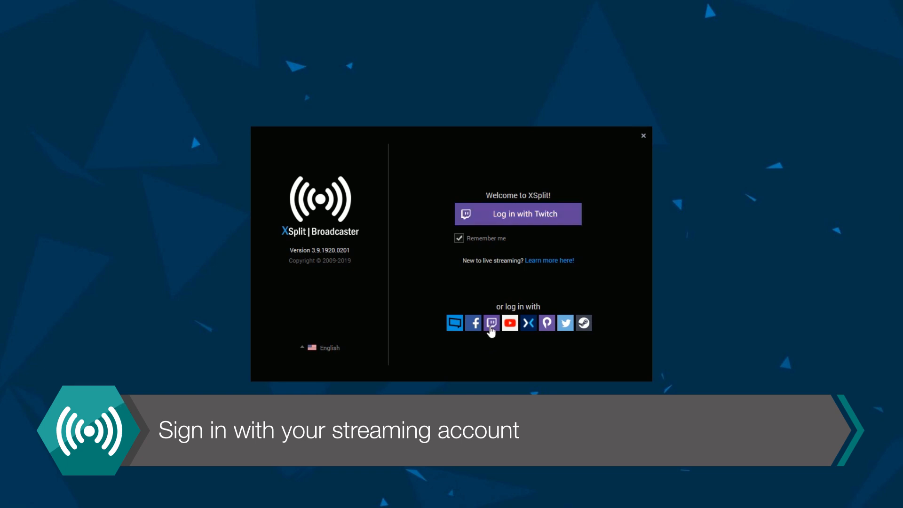
mouse_move(527, 322)
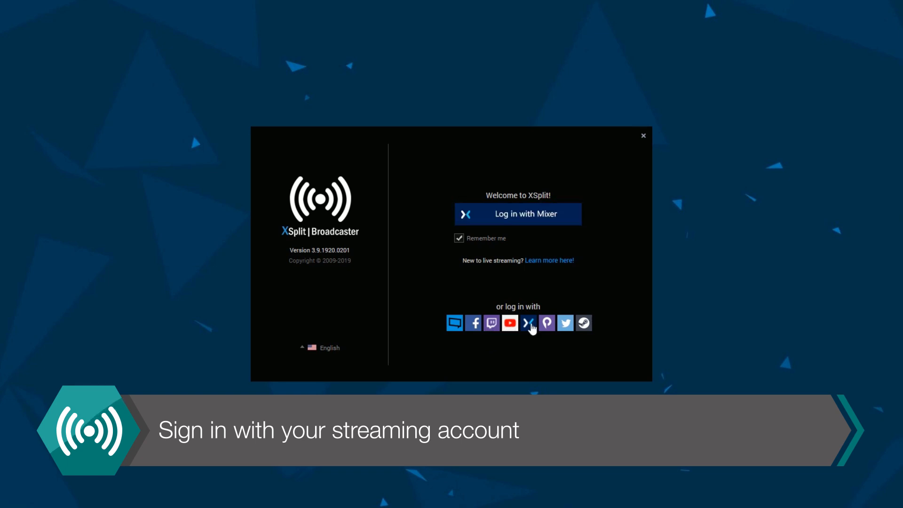
click(473, 323)
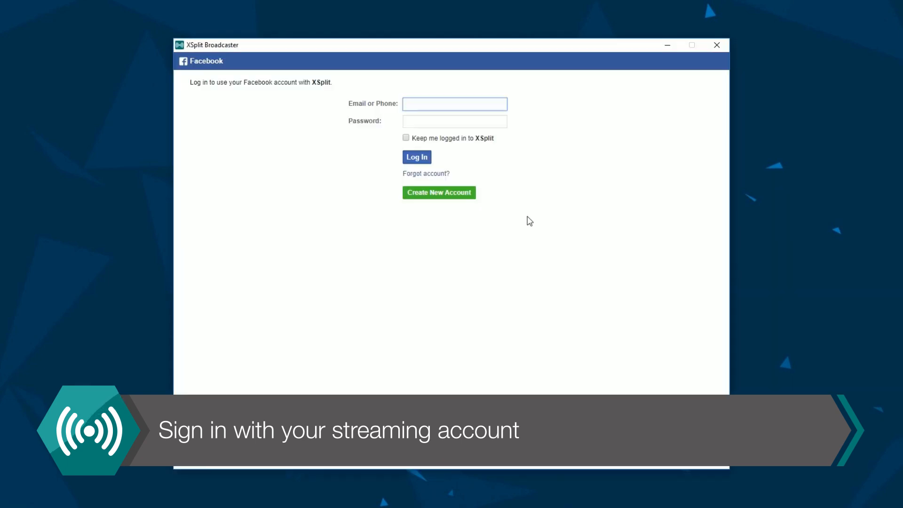
click(416, 156)
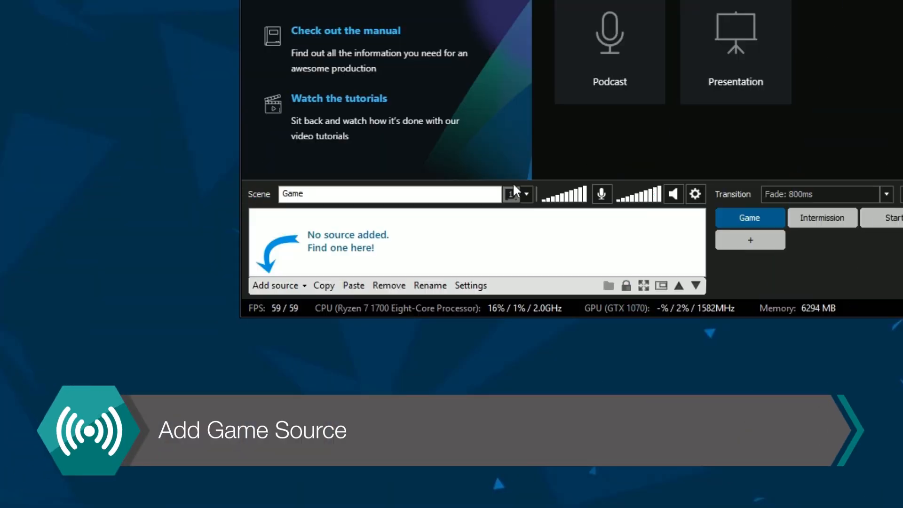
Add a Game capture Auto Detect source to the Game scene
click(278, 285)
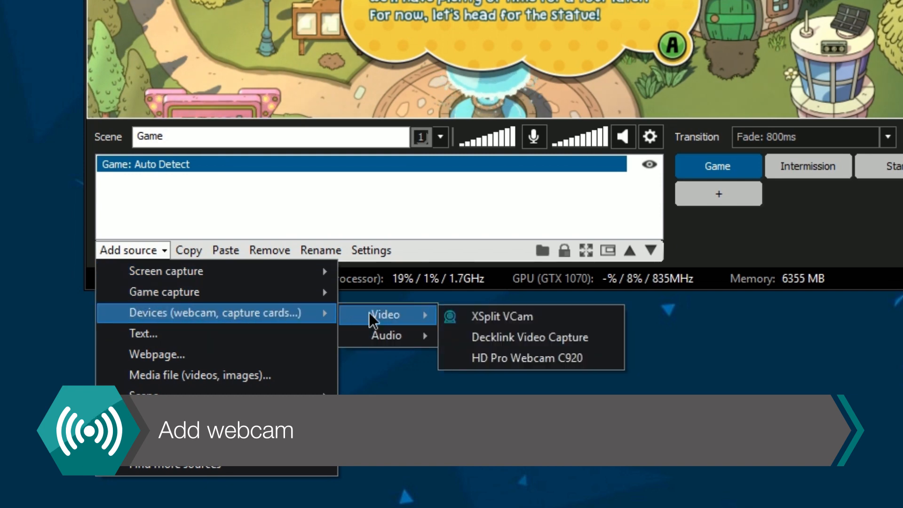
Add a webcam and set the microphone to SteelSeries Siberia 800 in audio settings
click(529, 358)
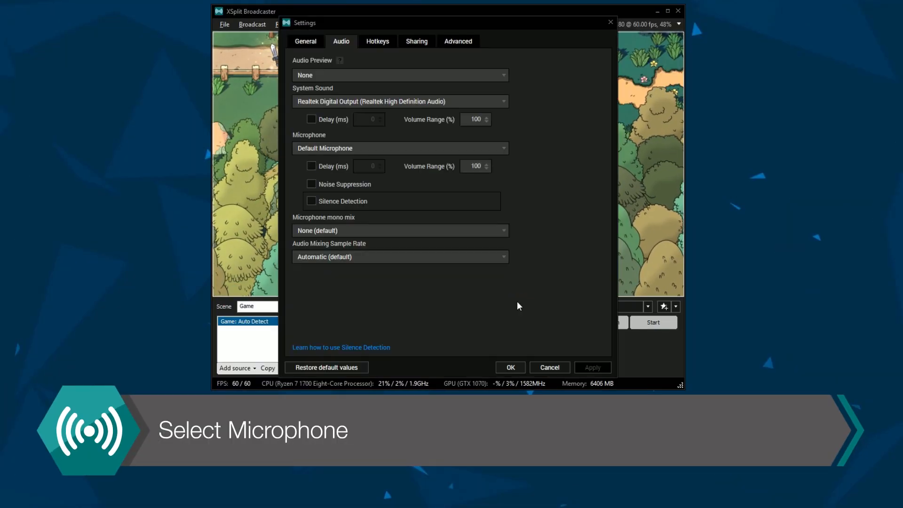
click(399, 148)
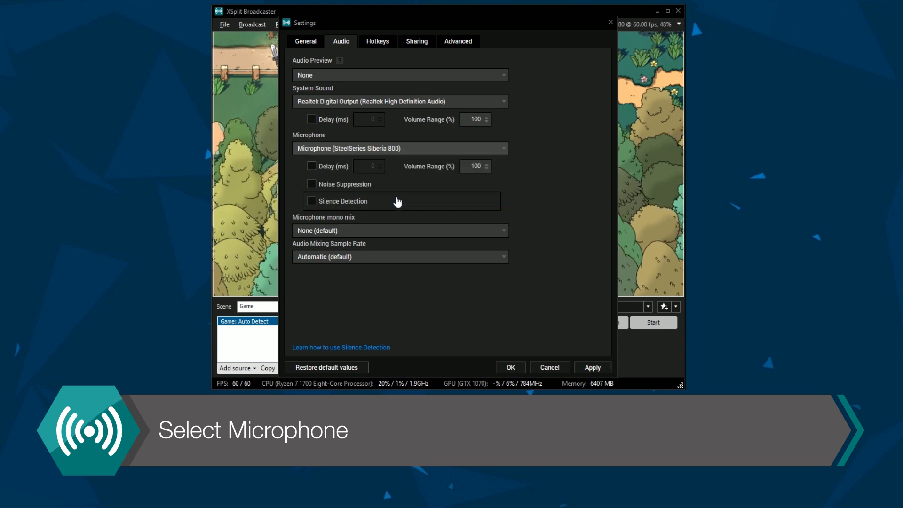
click(509, 367)
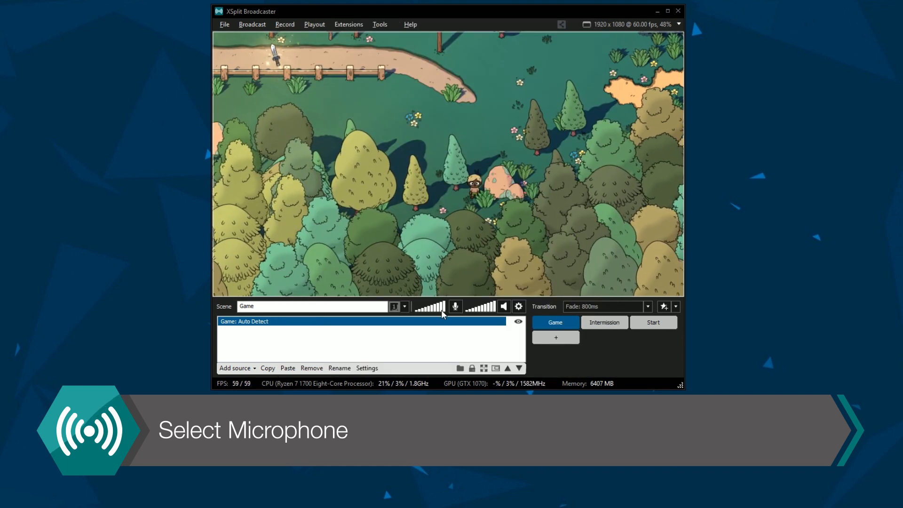
click(236, 44)
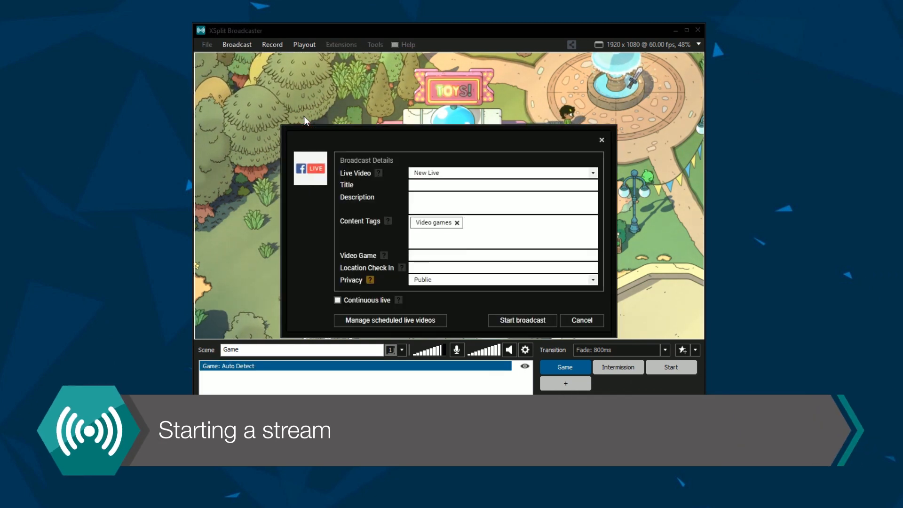
Title the broadcast 'My First Game' for Swords of Ditto and start local recording
text(My First Game)
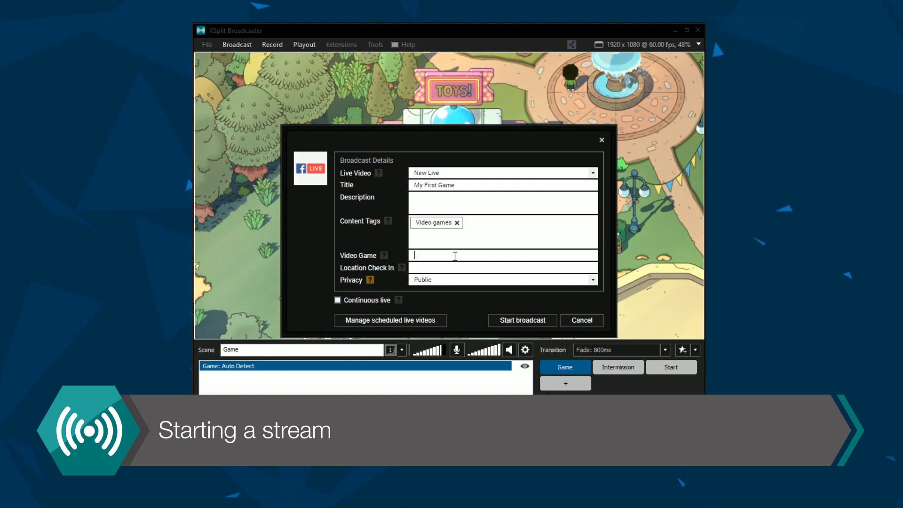
text(Swords of Ditto)
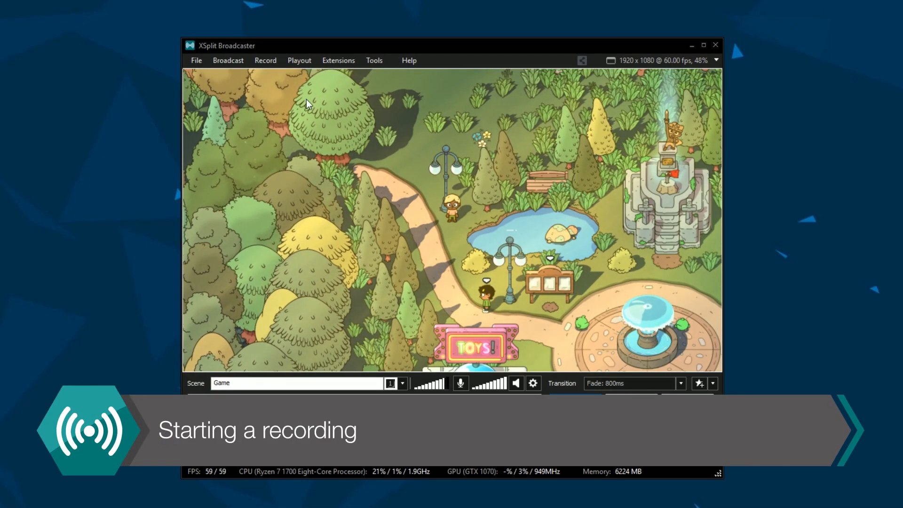
click(265, 59)
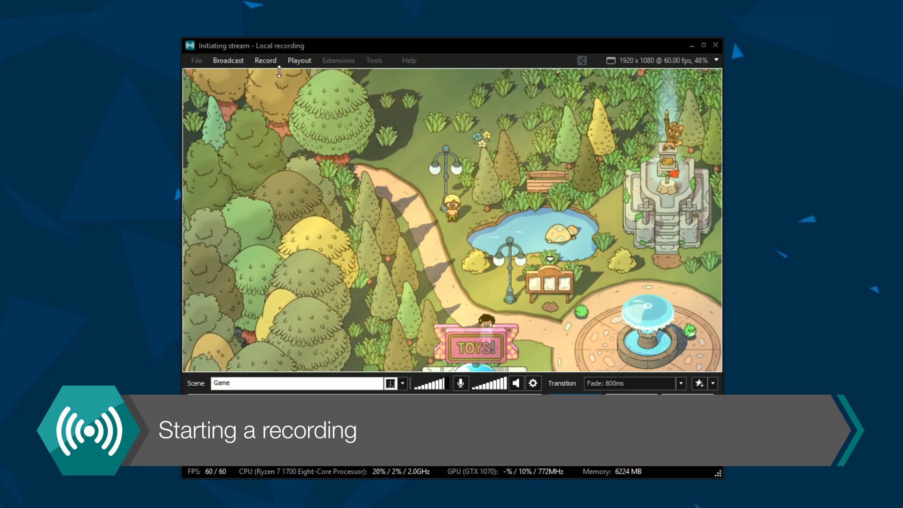